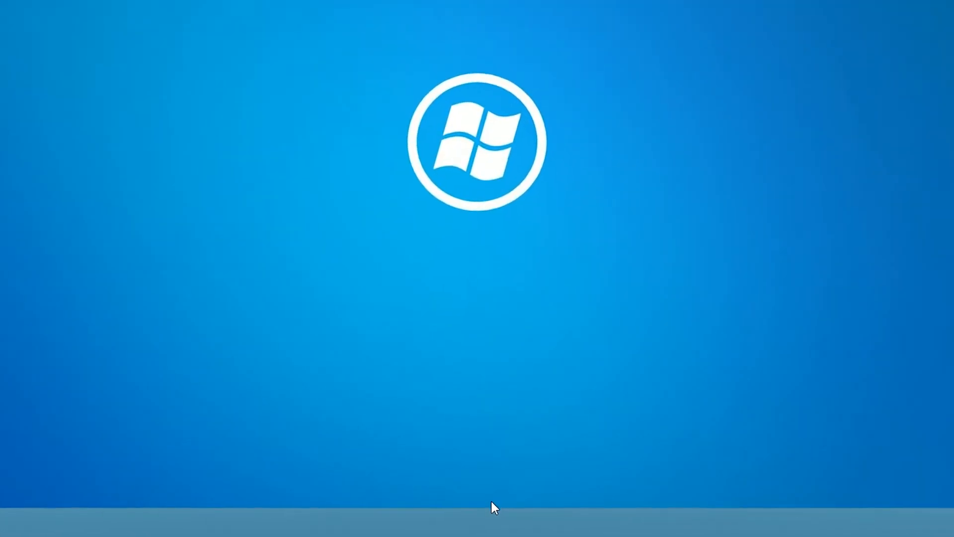
Right-click an empty spot on the taskbar to show its shortcut menu
right_click(493, 508)
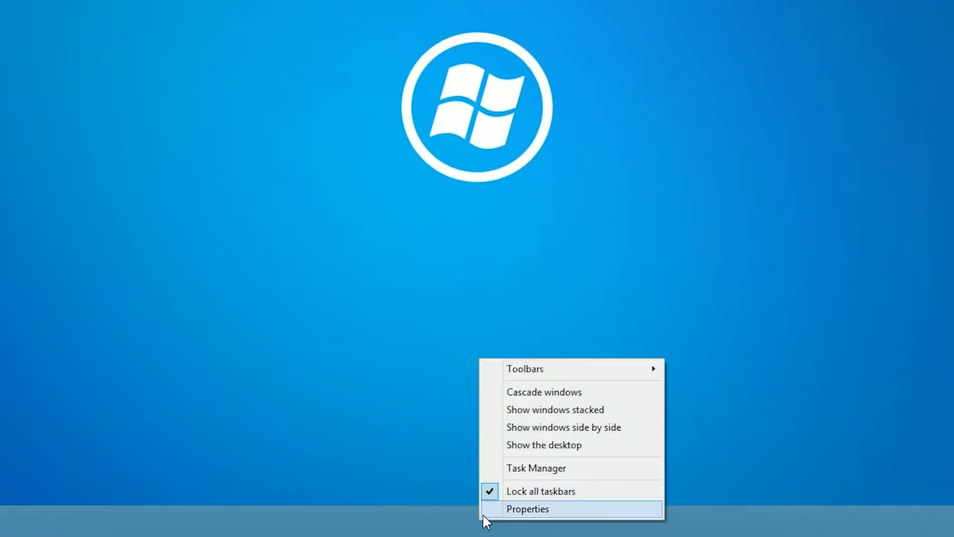
Choose Properties from the taskbar menu to open Taskbar and Navigation properties
click(527, 508)
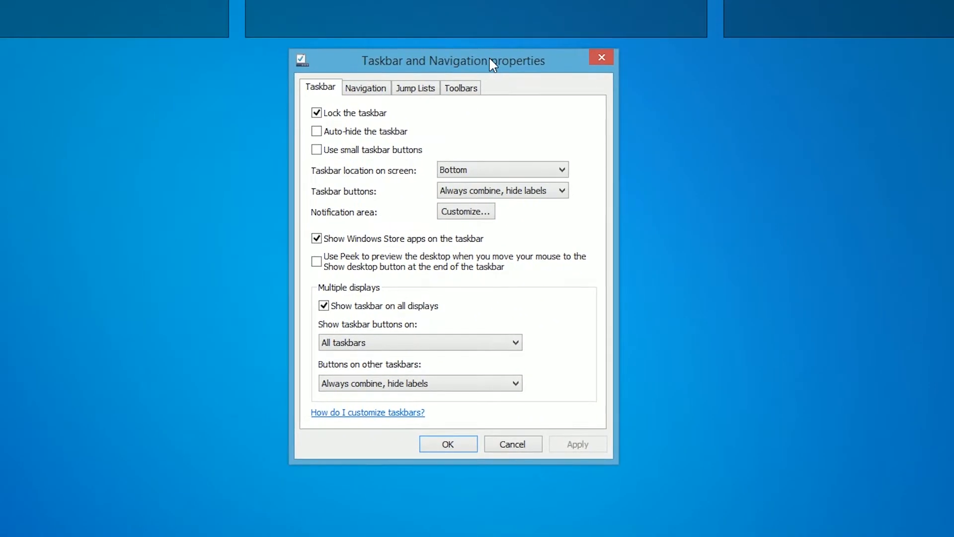
mouse_move(431, 169)
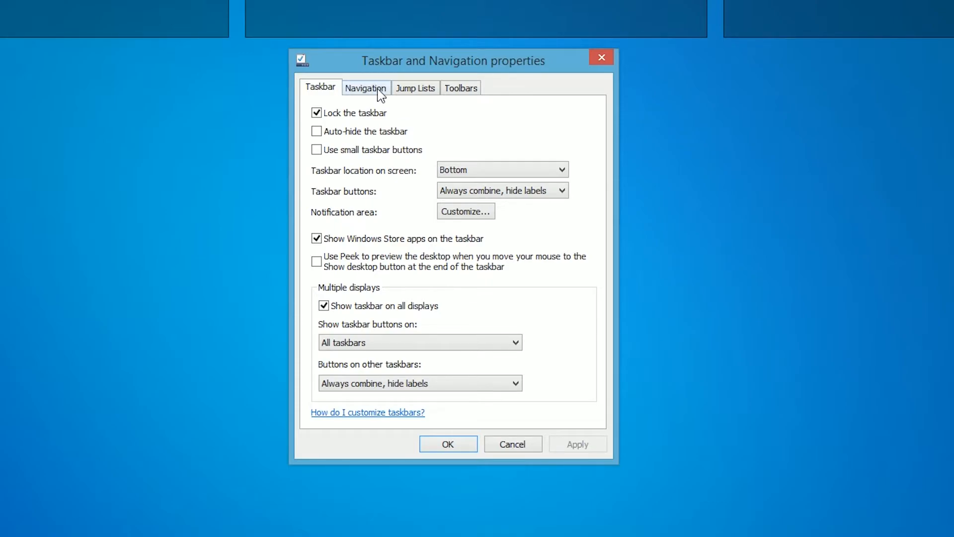
On the Navigation tab, turn off showing charms from the upper-right corner
click(365, 88)
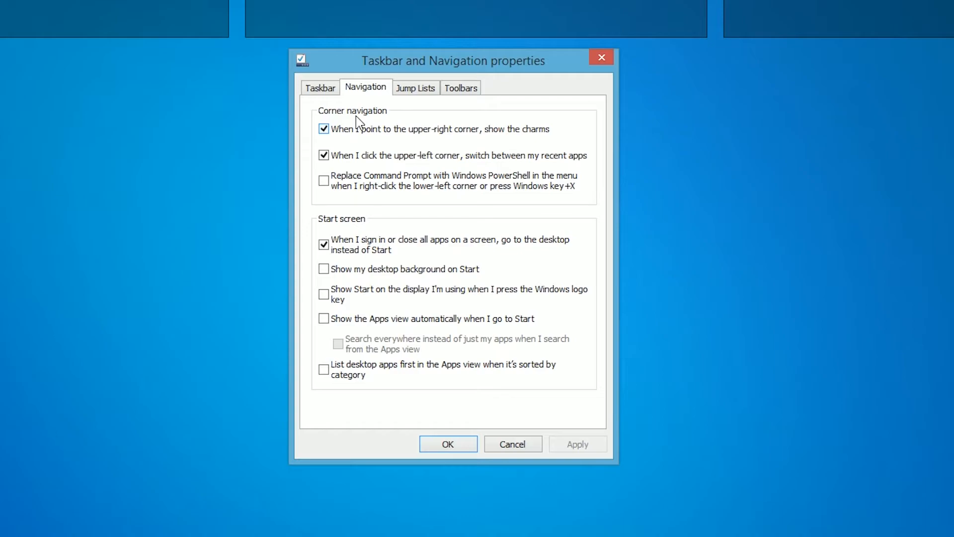
mouse_move(379, 138)
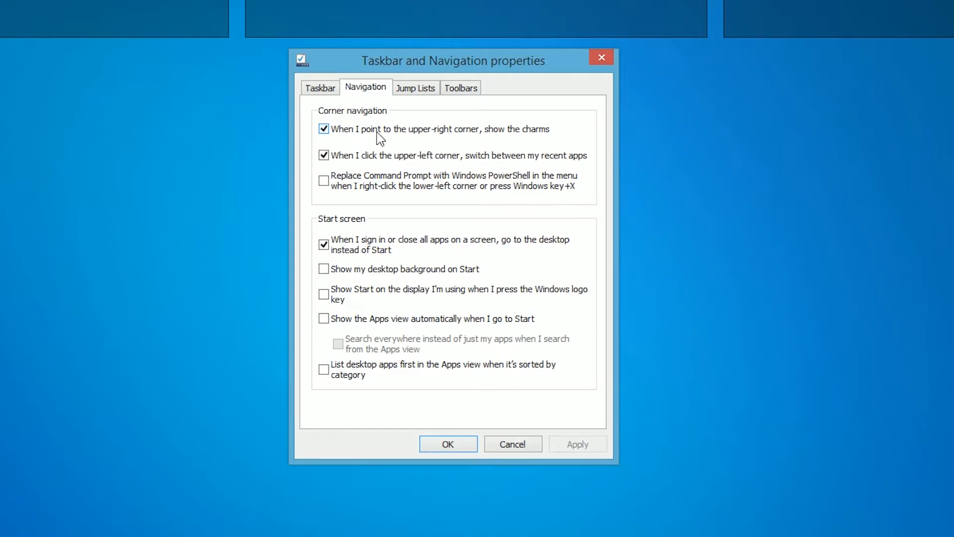
mouse_move(507, 146)
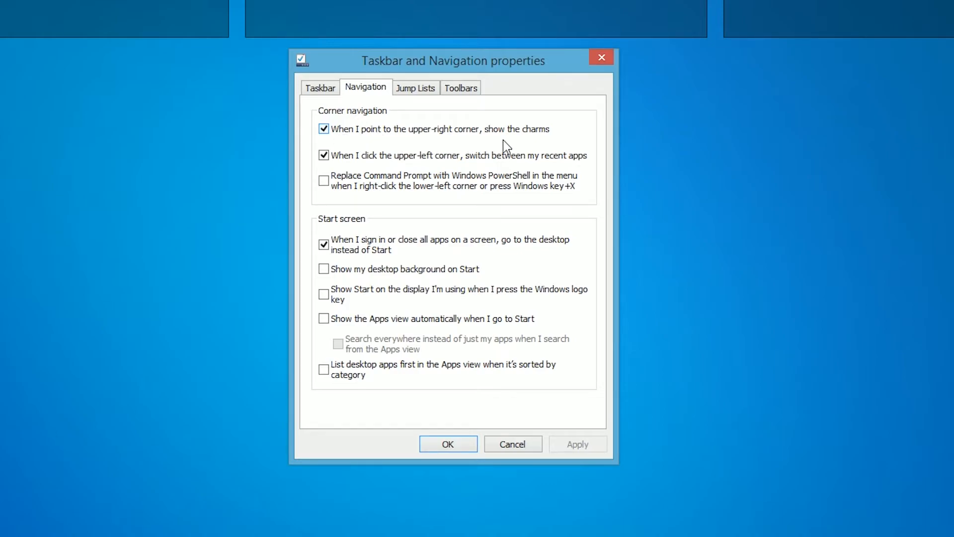
click(324, 128)
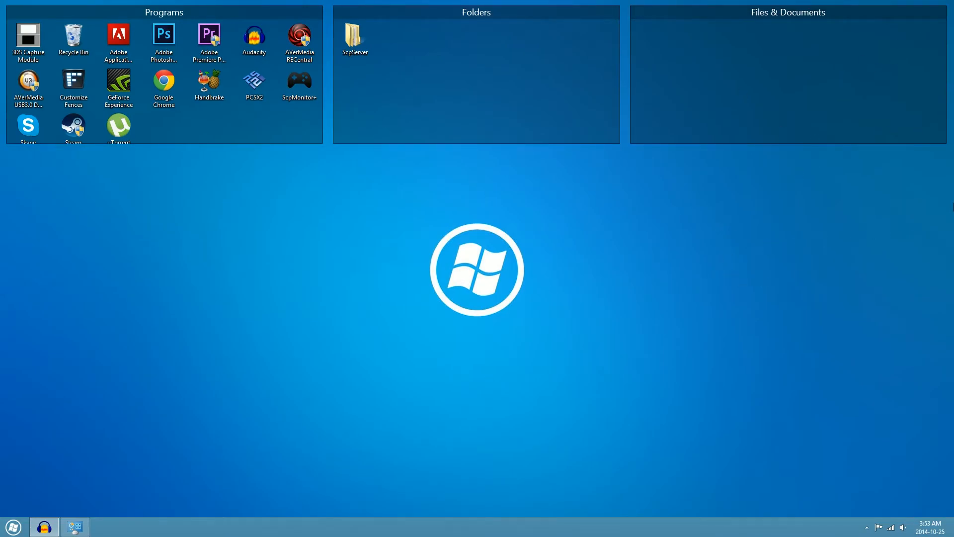
mouse_move(931, 205)
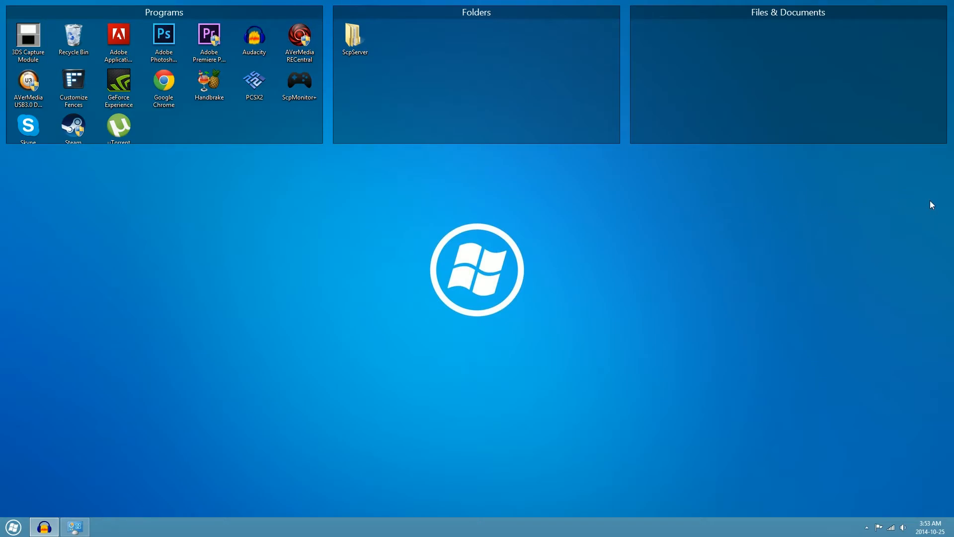
mouse_move(715, 228)
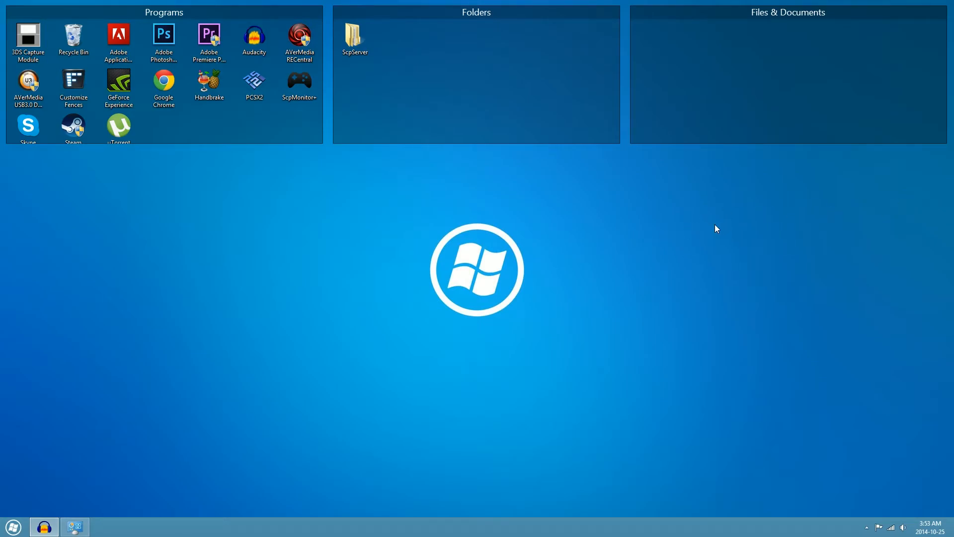
mouse_move(524, 244)
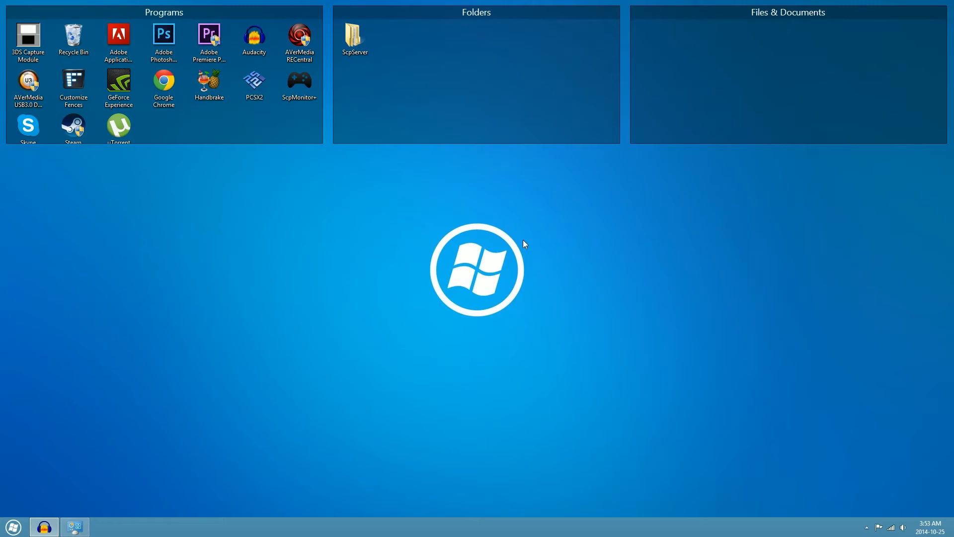
mouse_move(461, 263)
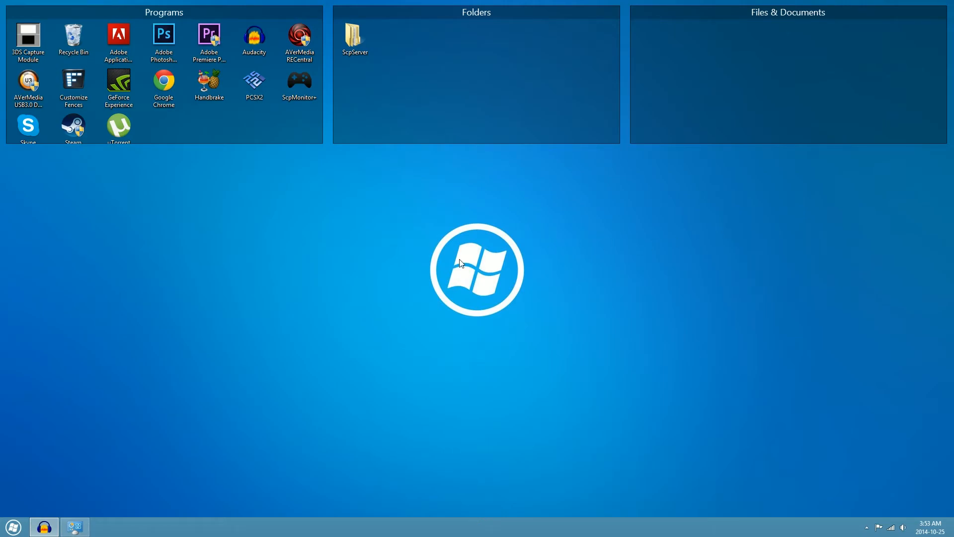